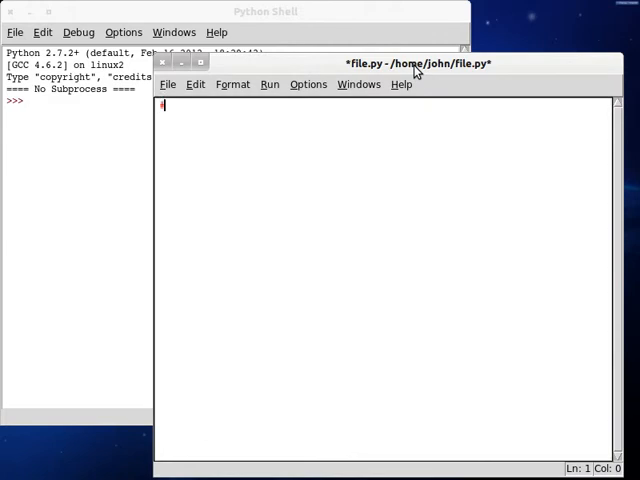
Add the '#!/usr/bin/env python' shebang line to file.py and save it.
type("#!/usr/bo")
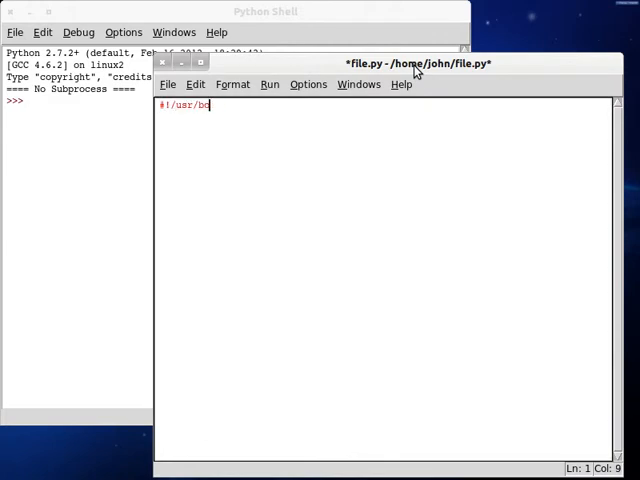
type("in/env p")
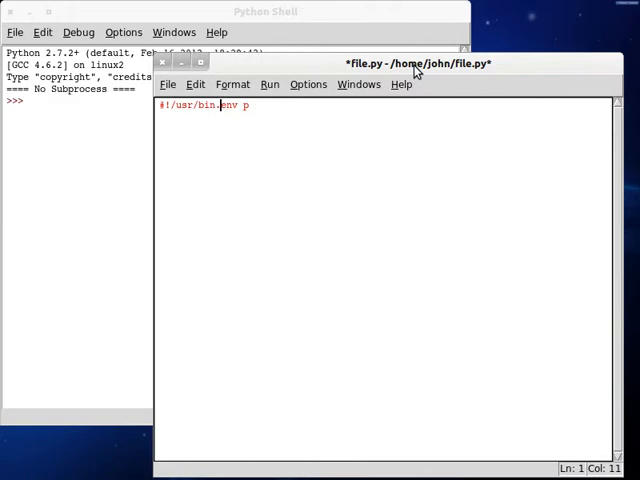
type("ython")
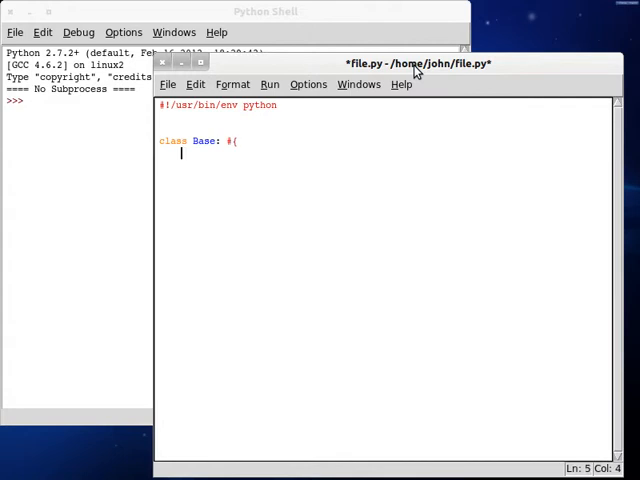
key("ctrl+s")
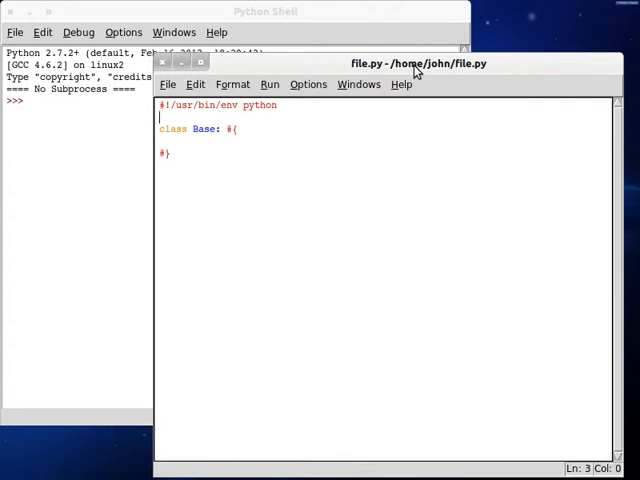
Define Base's __init__ so it prints a long 'Hello' greeting string.
type("def __init__( self ): #{")
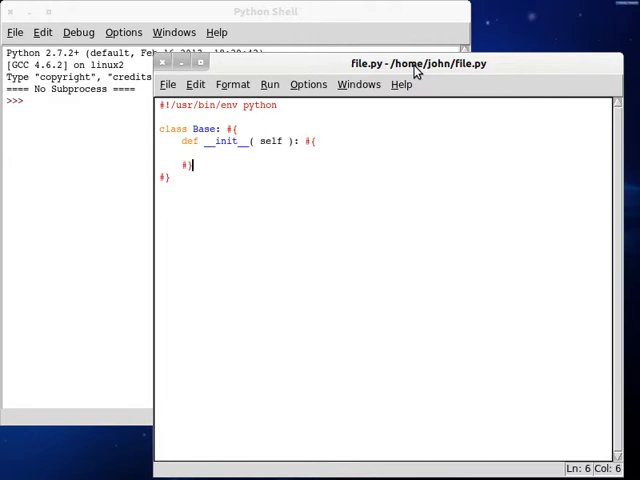
type("print()")
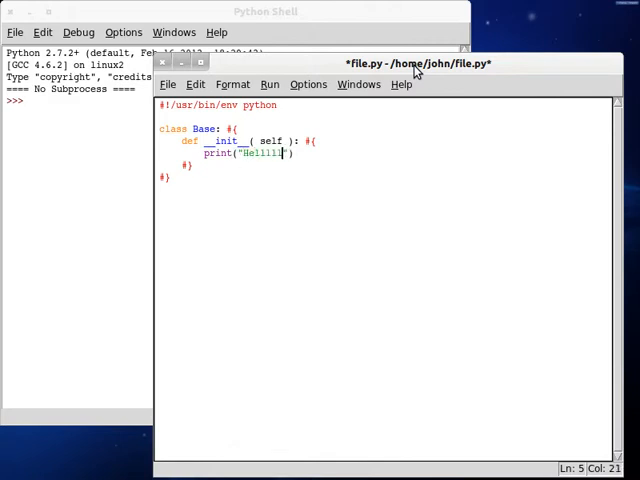
type("111111111111111111111111111")
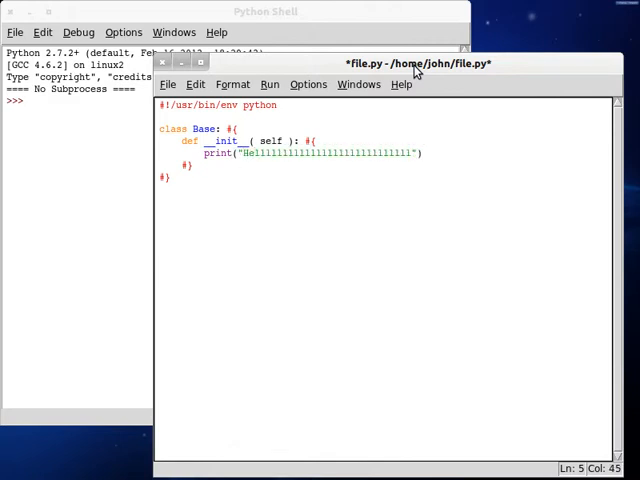
type("o")
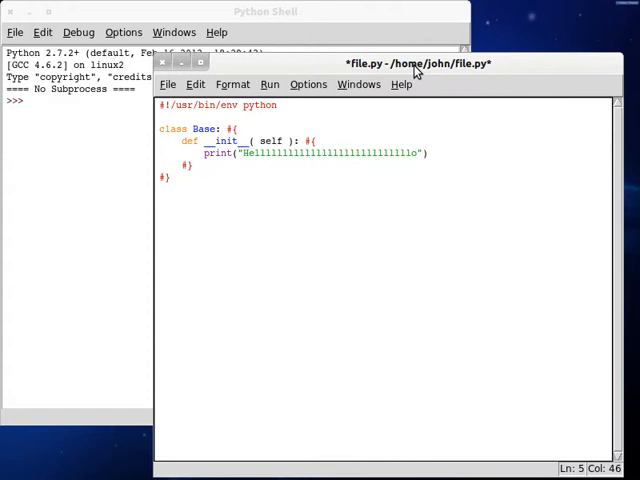
type("!\");")
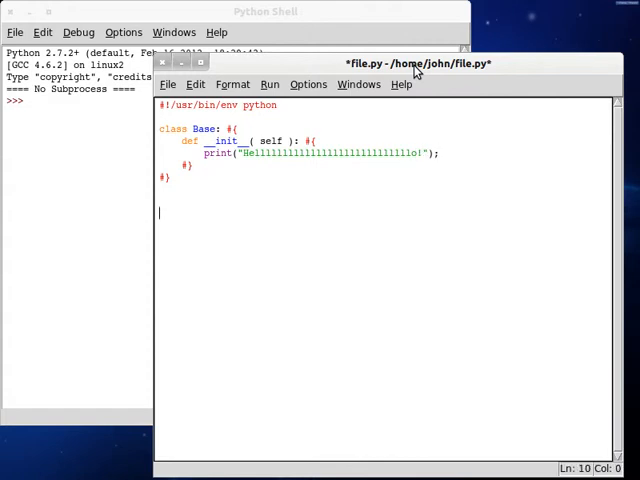
Add new_object = Base(); at the bottom of file.py, fixing a typo along the way.
type("new_c")
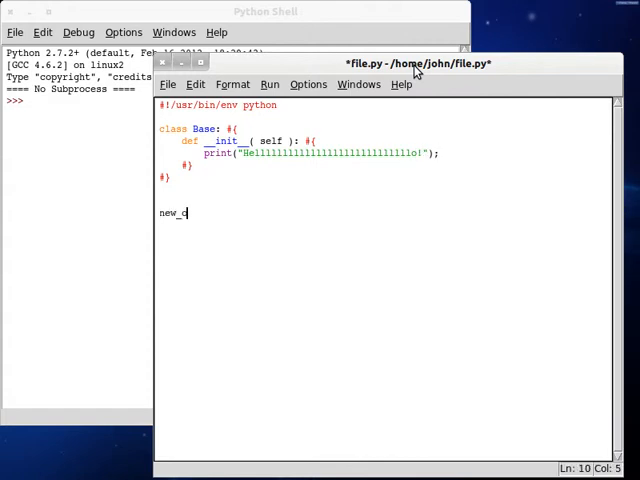
key("BackSpace")
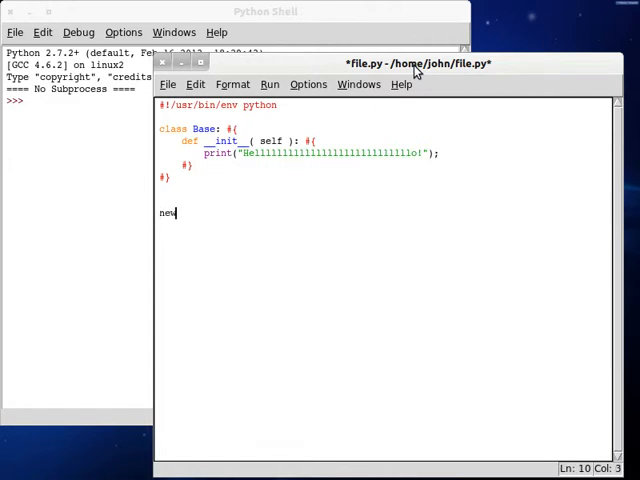
type("_objecy = Ba")
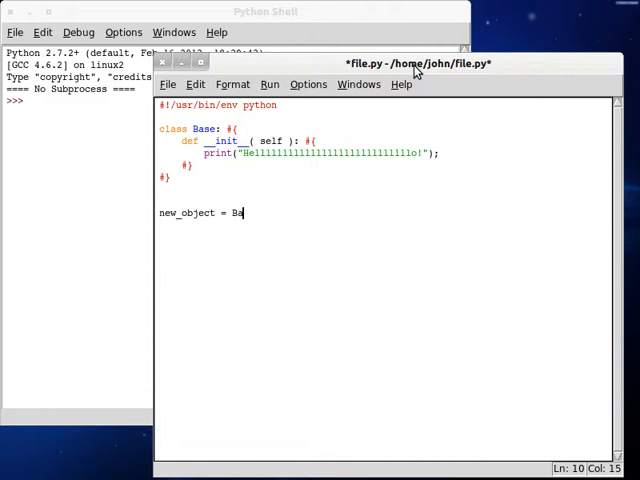
type("se();")
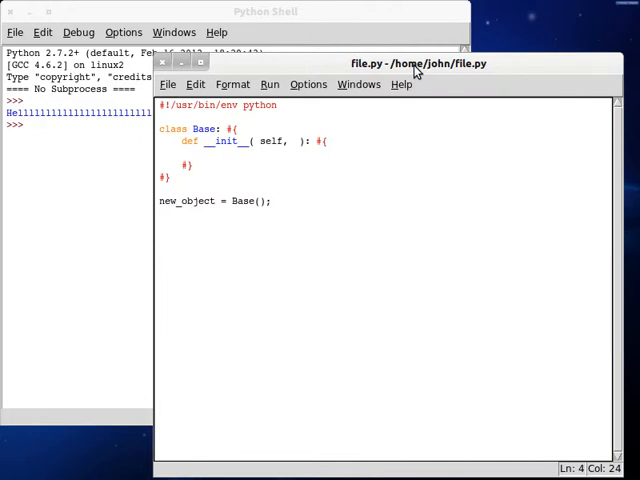
Add **book after self in the __init__ signature.
left_click(292, 141)
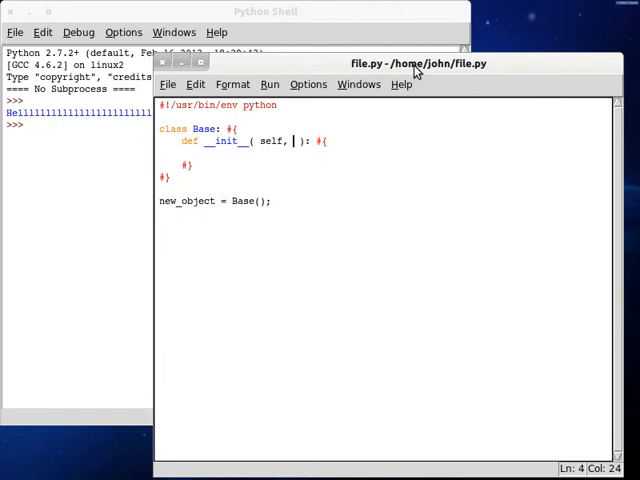
type("**book")
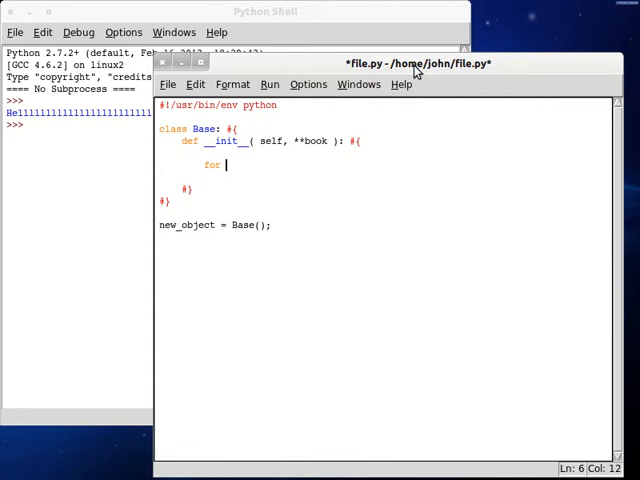
Write the loop header 'for key, value in book.iteritems():' with brace comments and save.
type("key,")
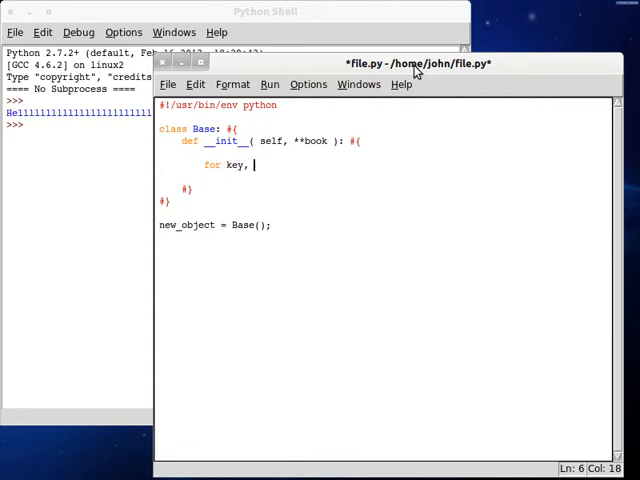
type("value")
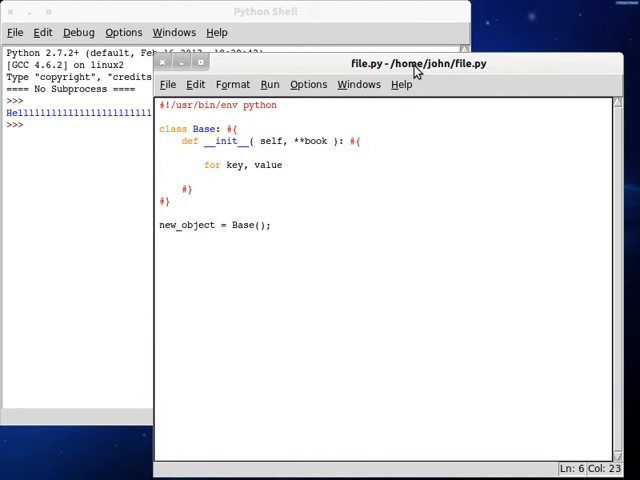
type("in")
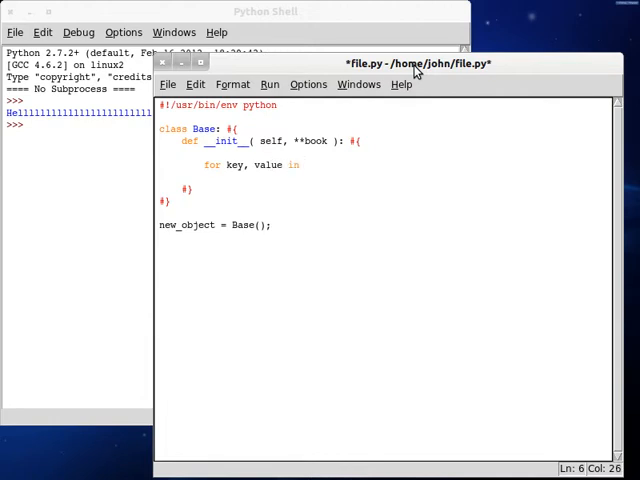
type("dictio")
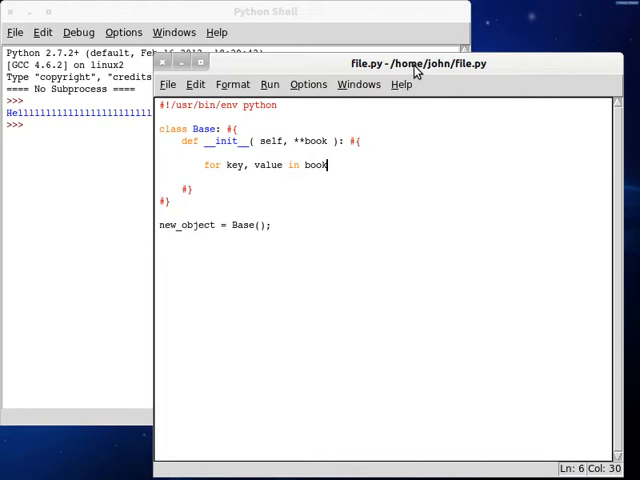
type(".")
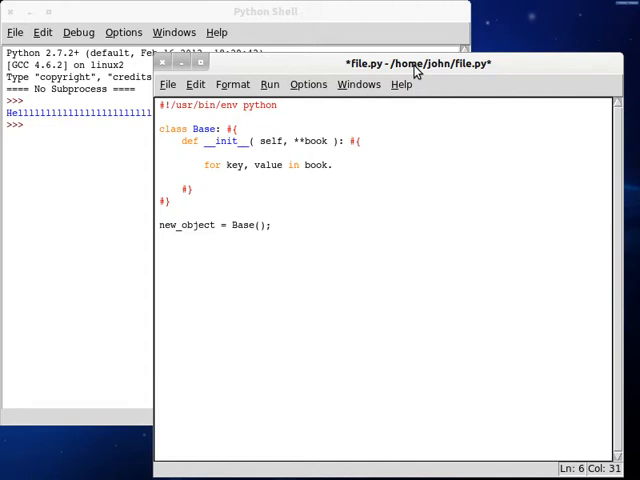
type(".iteritems")
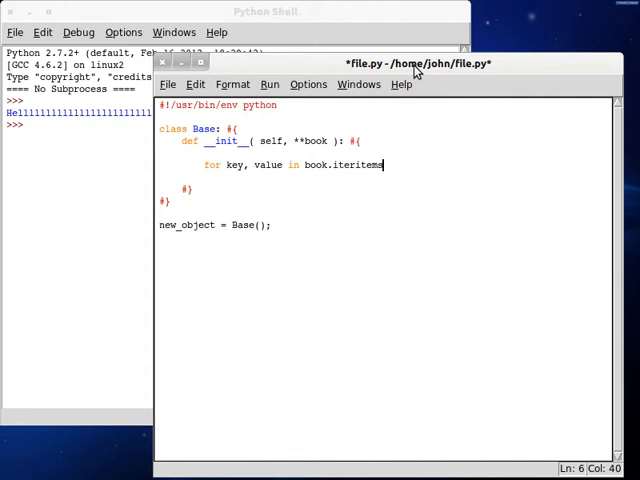
type("(): #{")
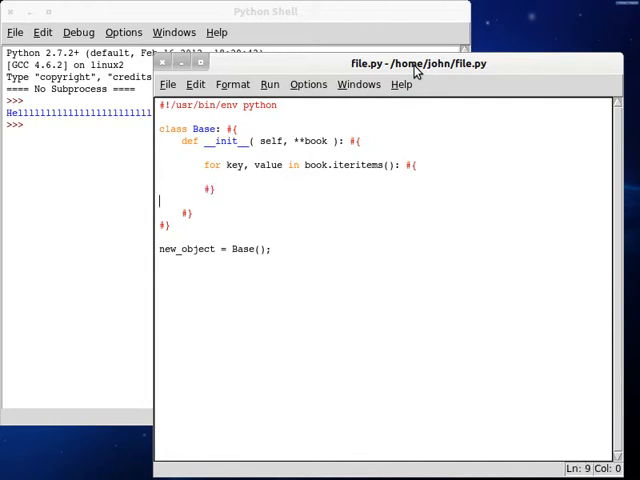
Make the loop print str( key ) + " refers to " + str( value ).
type("print()")
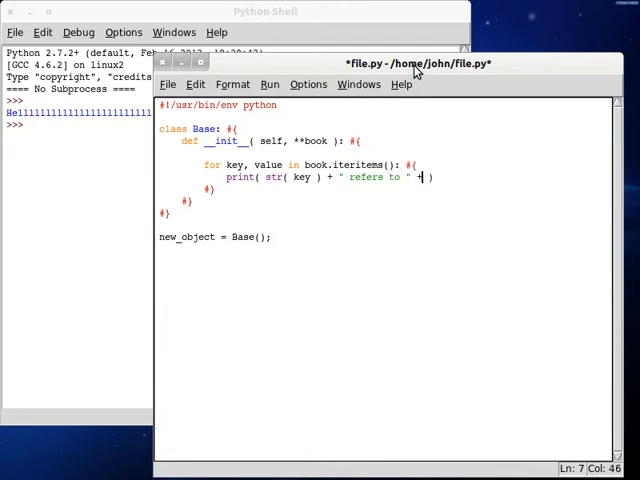
type("+ str( va")
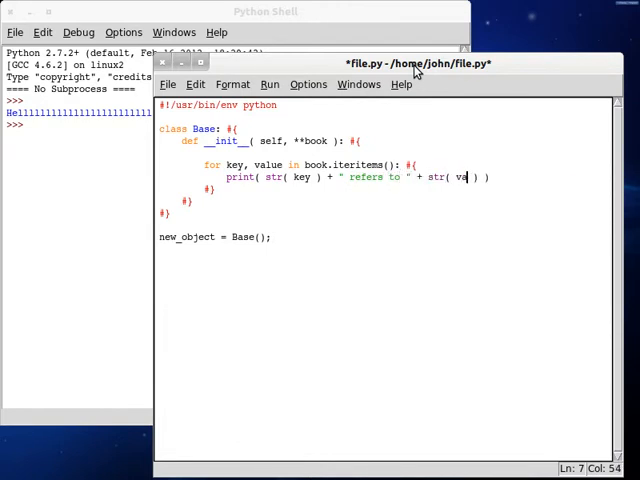
type("lue")
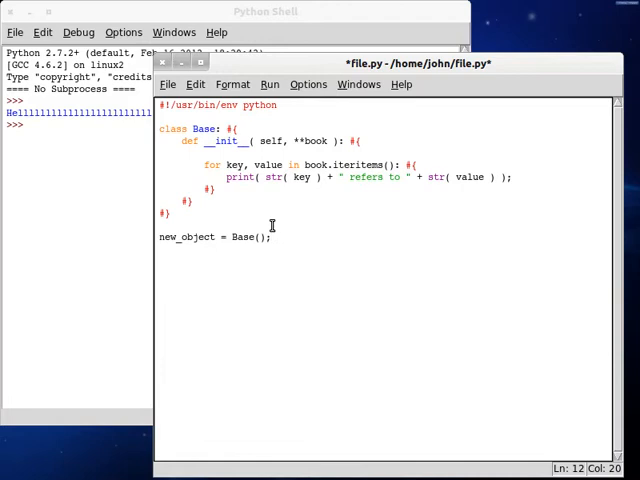
key("ctrl+a")
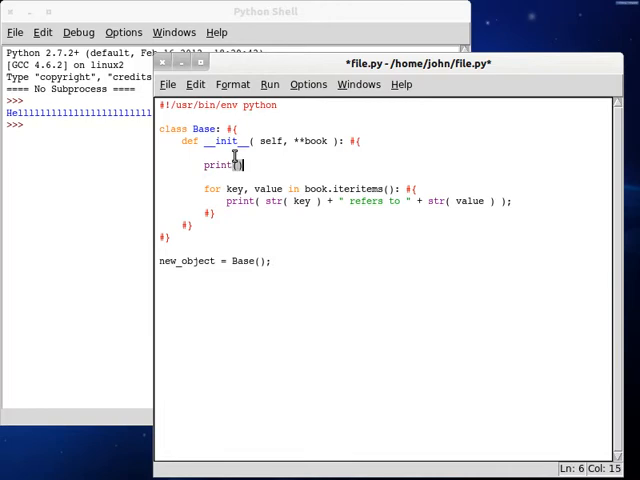
Print book at the start of __init__, then run file.py to show {} in the shell.
type("book )")
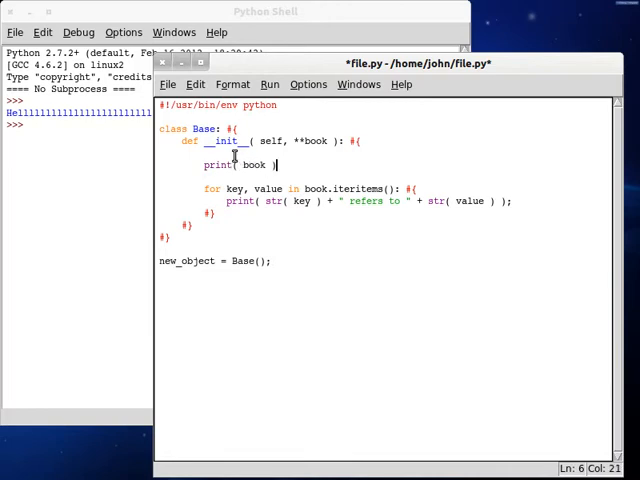
type(")")
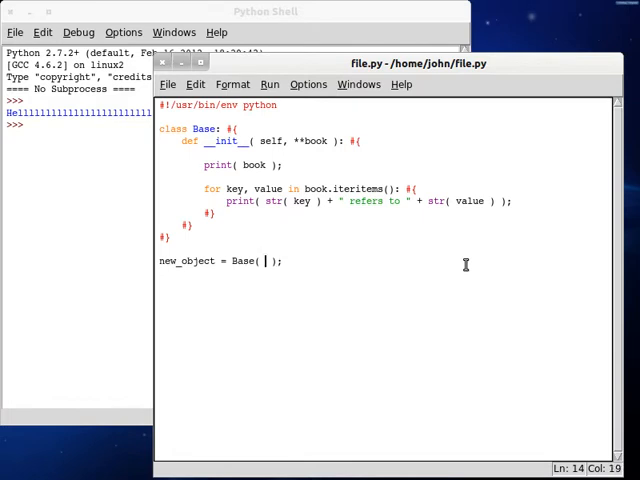
left_click(198, 188)
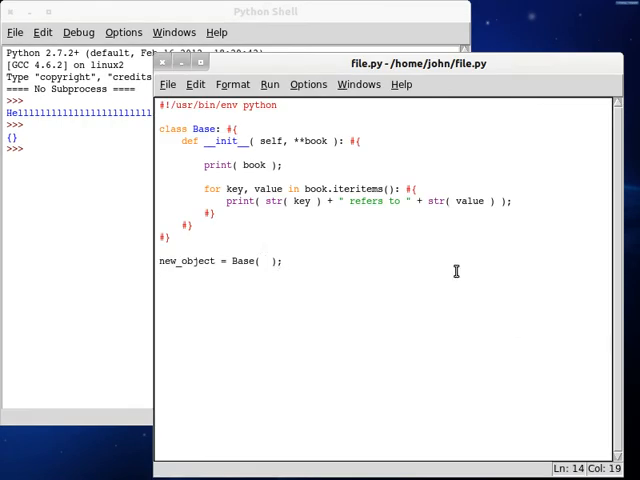
Pass poem="The Raven", sonnet="Evolution Starts with an R", novel="The Odyssey" to Base().
left_click(264, 261)
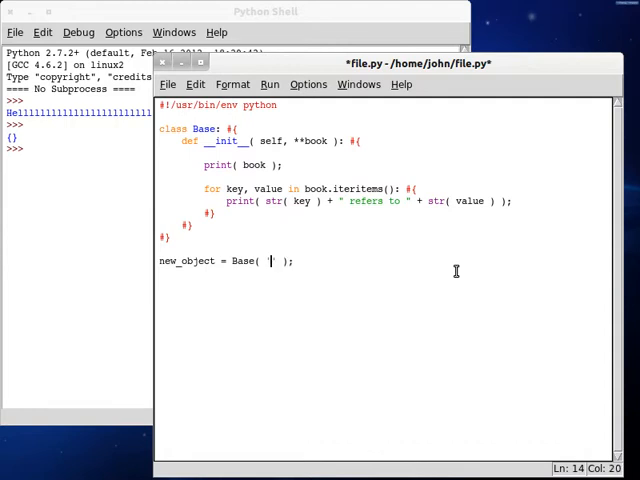
type("The Raven")
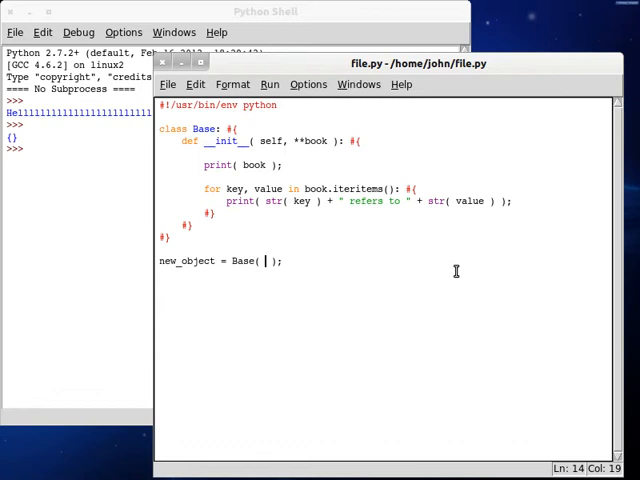
type("poem")
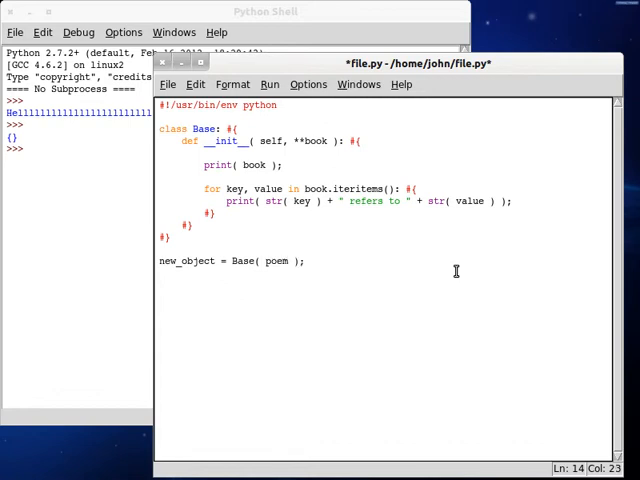
type("=\"\"")
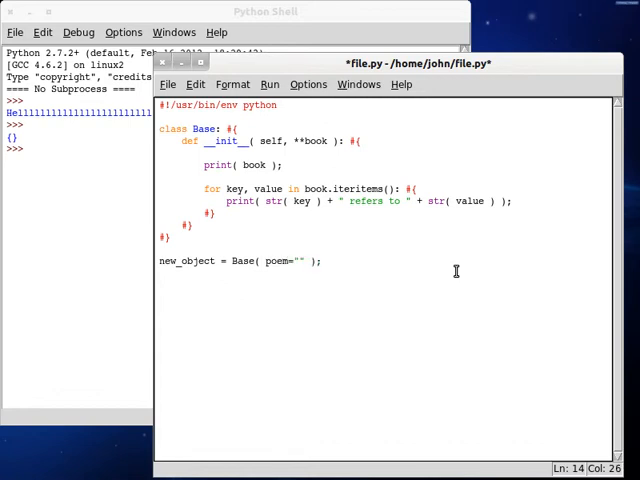
type("The Raven")
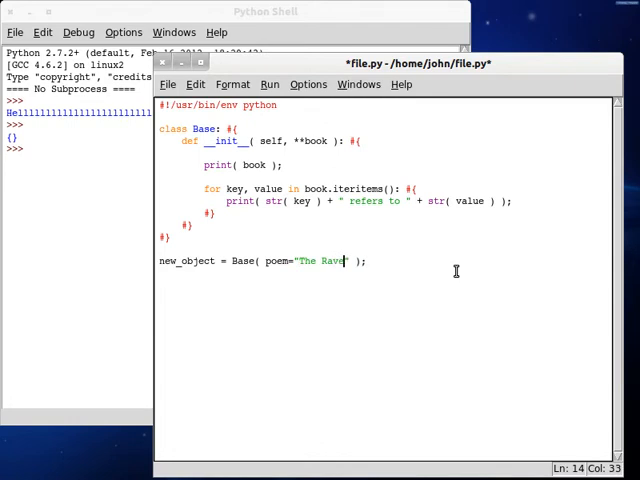
type("\",")
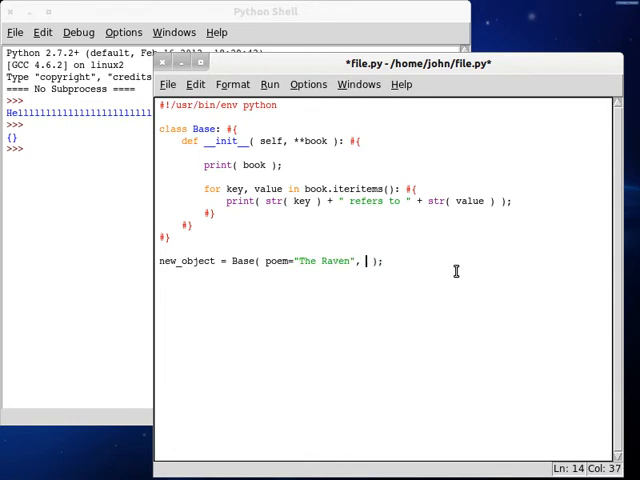
type("sonnet")
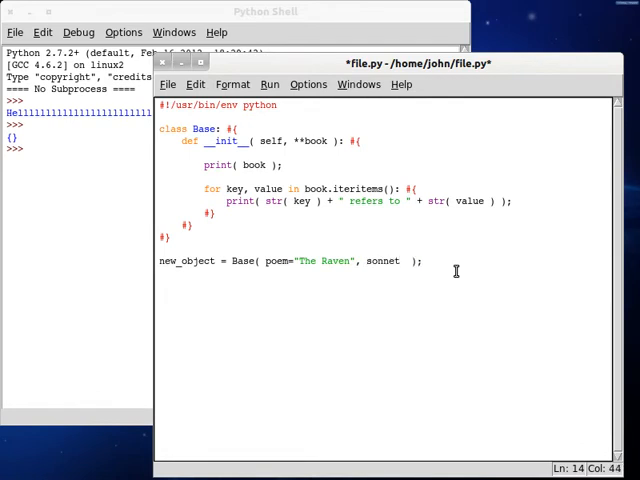
type("=\"E\"")
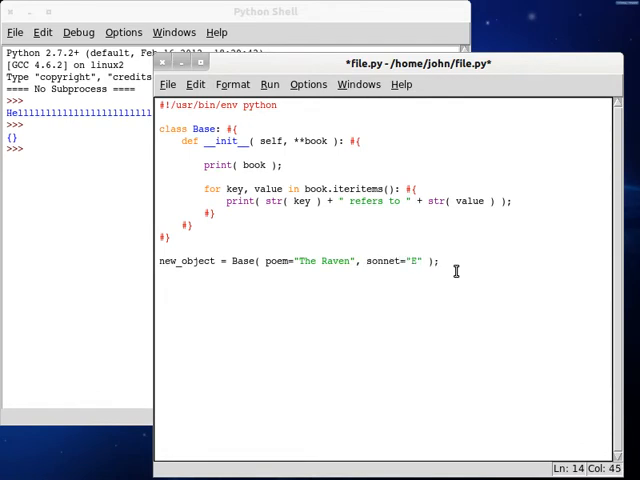
type("volution Starts")
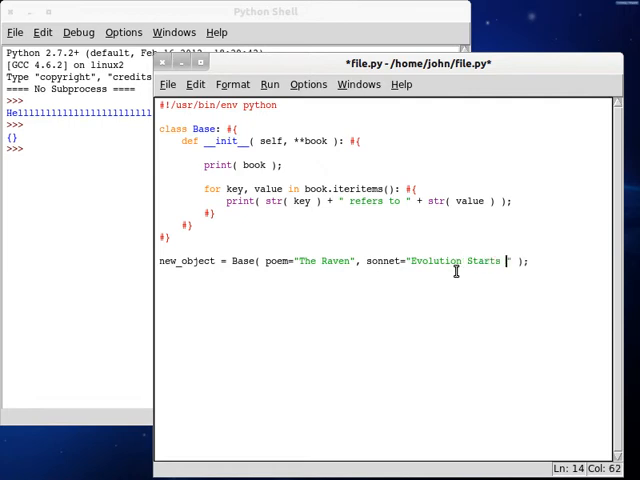
type("with an R")
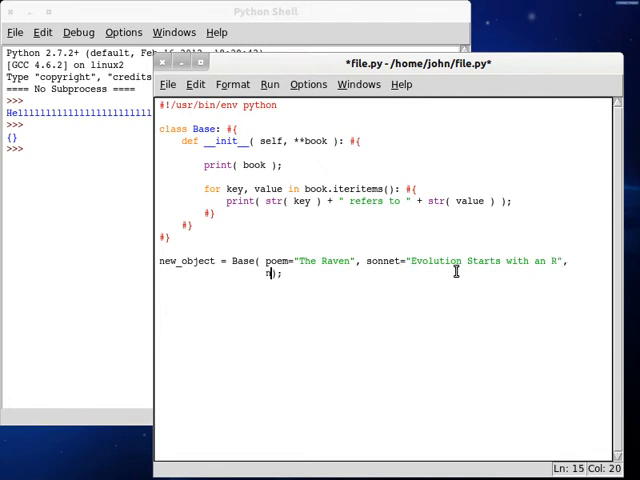
type("novel=\"The Ody")
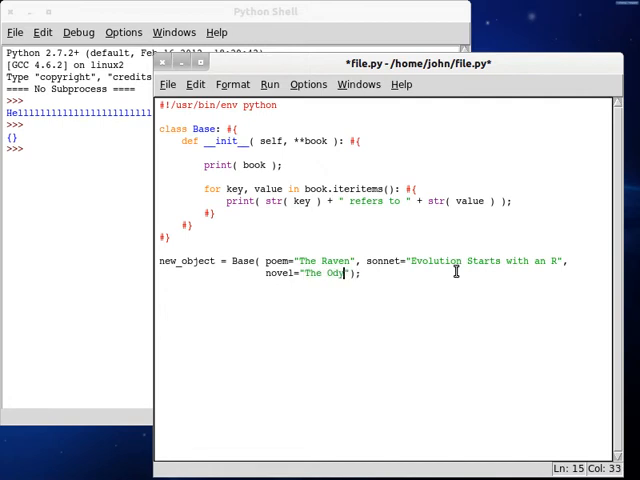
type("sey")
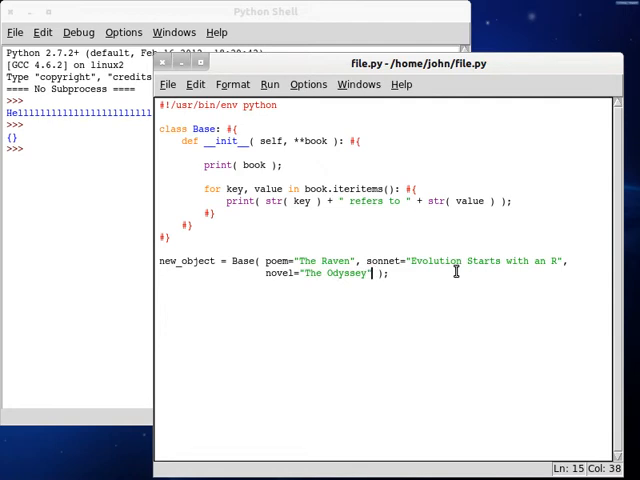
mouse_move(285, 261)
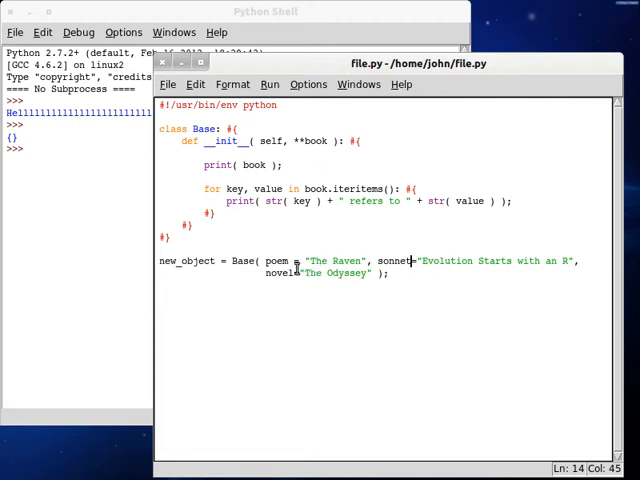
Run file.py, try int(key) which raises ValueError, then remove the key conversion.
double_click(336, 261)
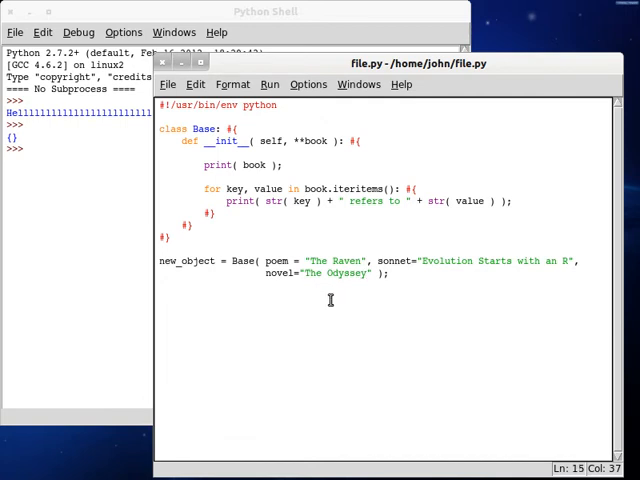
double_click(297, 201)
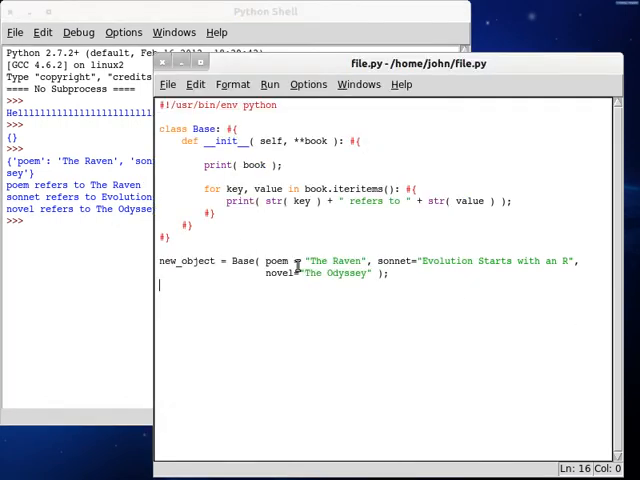
double_click(278, 261)
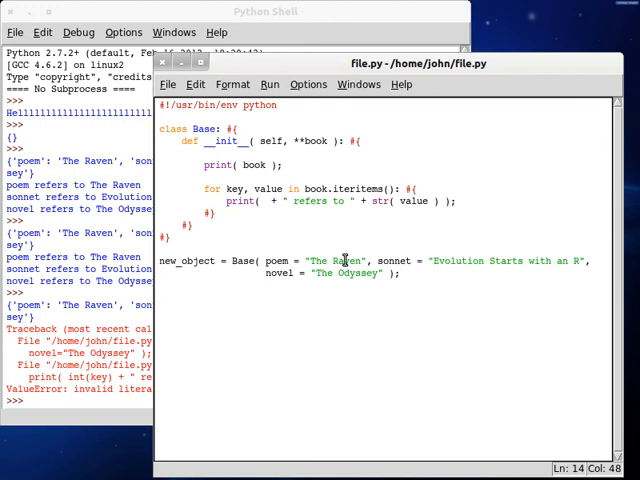
Restore str( key ) in the print line and bring the Python Shell forward.
left_click(428, 261)
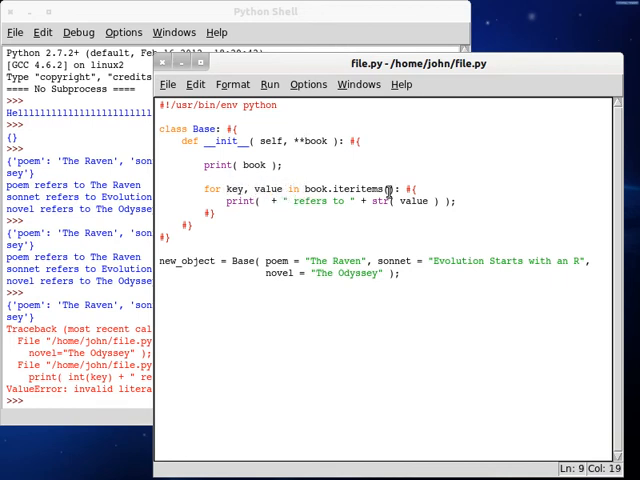
type("str( key")
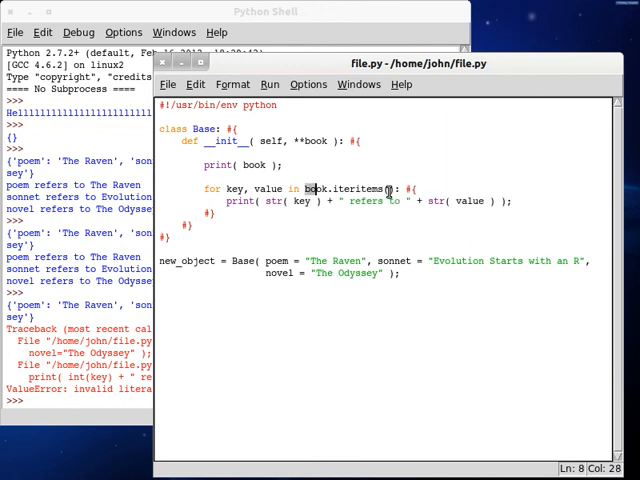
double_click(357, 190)
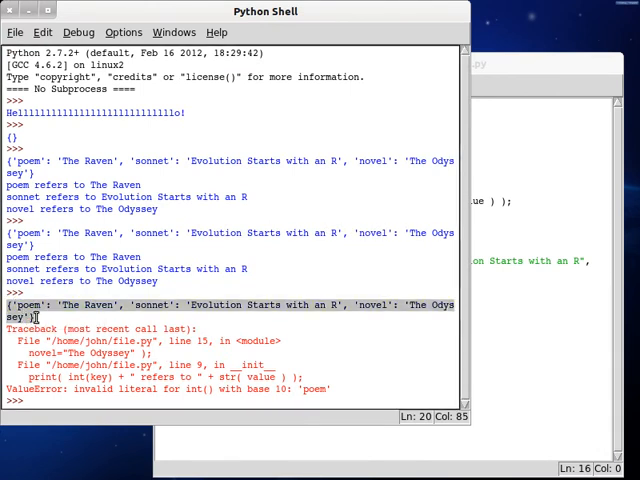
Assign the printed poem/sonnet/novel dictionary to book and enter book.iteritems.
key("Return")
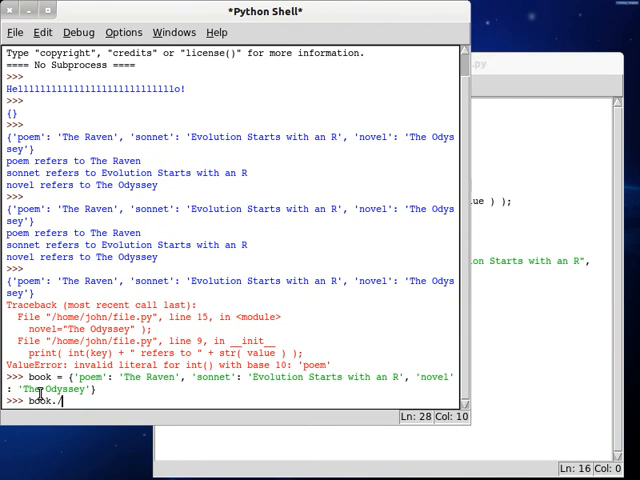
type("get")
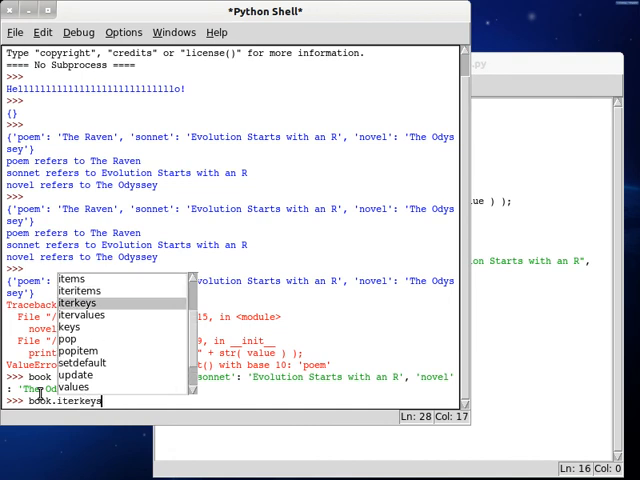
left_click(84, 315)
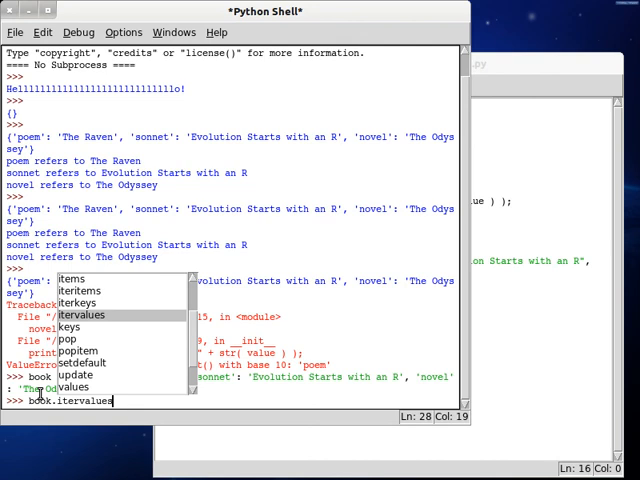
left_click(82, 290)
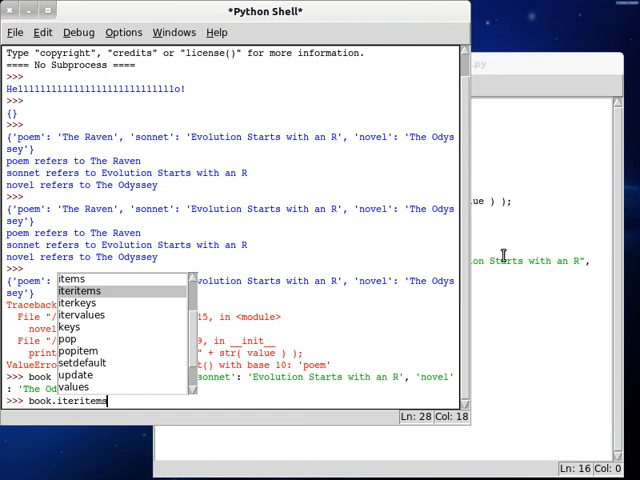
mouse_move(508, 292)
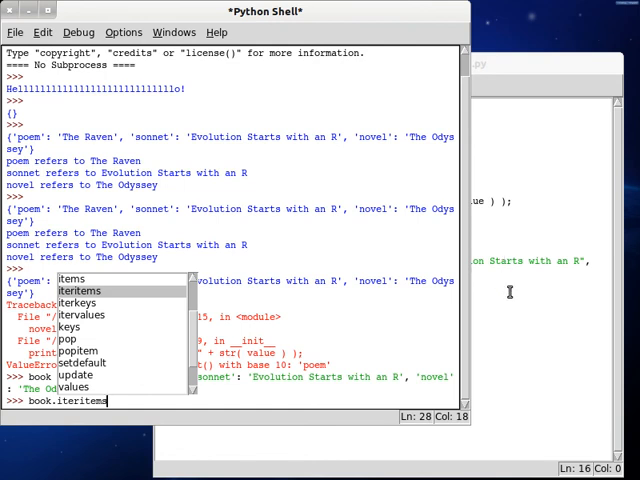